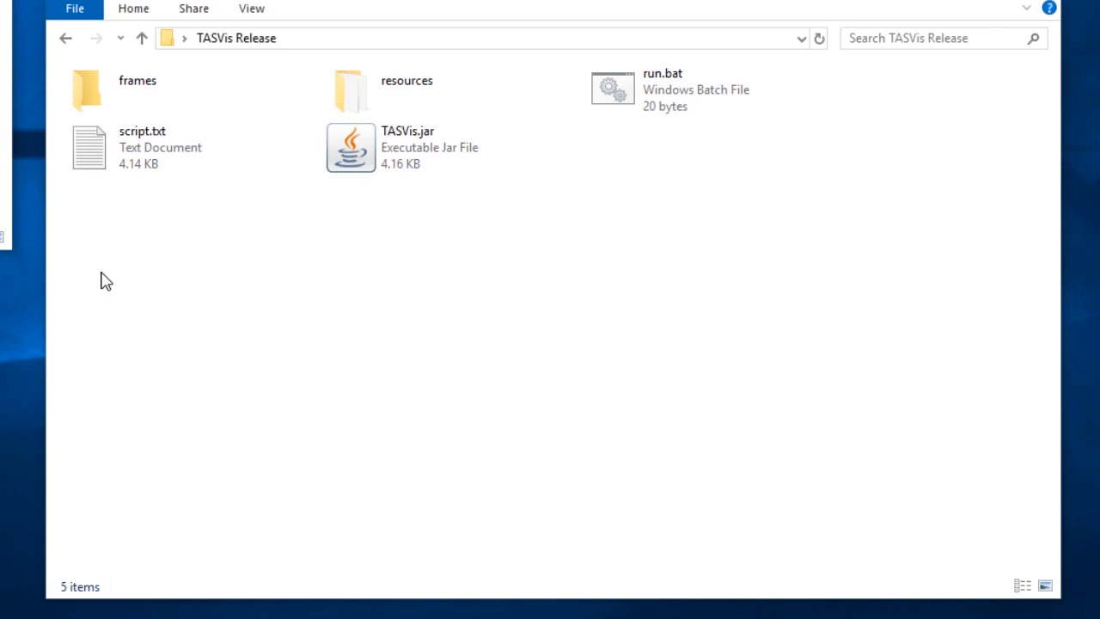
pyautogui.moveTo(410, 266)
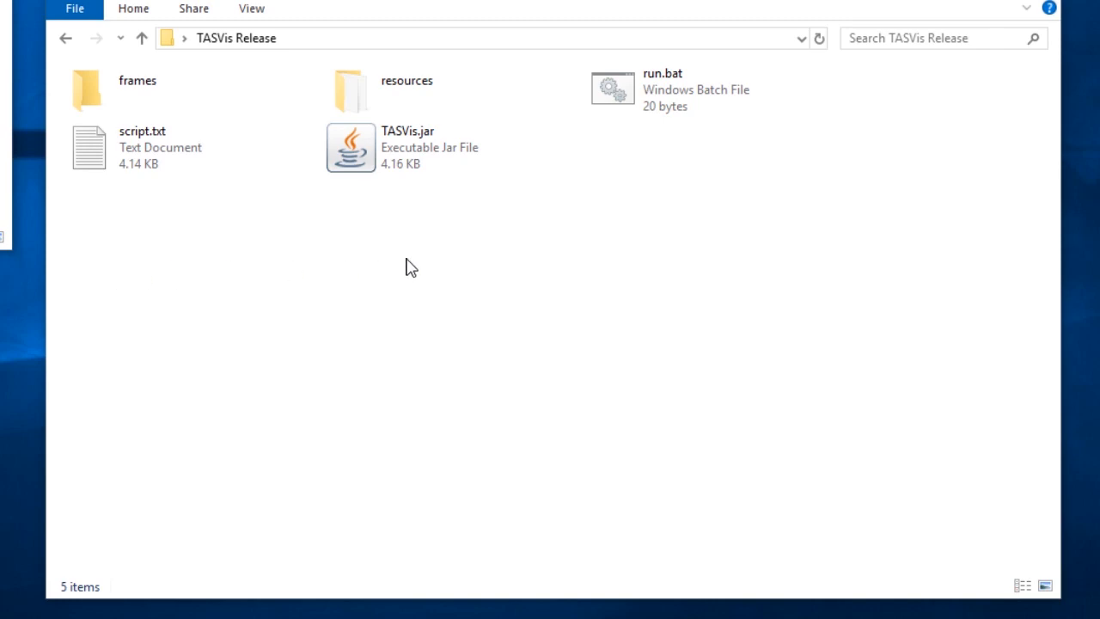
pyautogui.moveTo(439, 241)
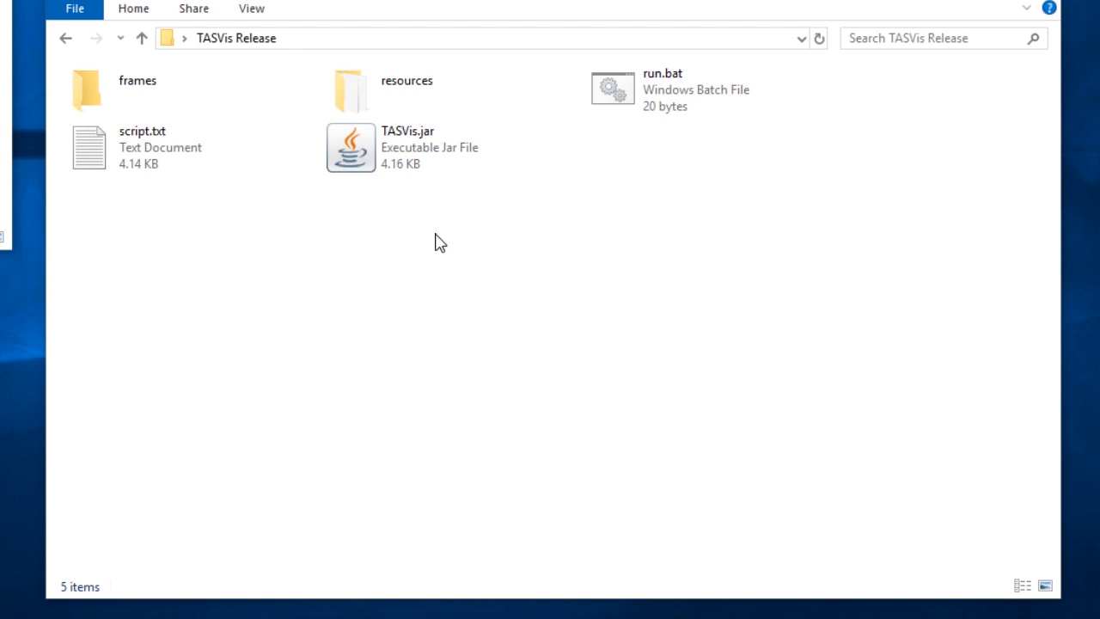
pyautogui.moveTo(431, 251)
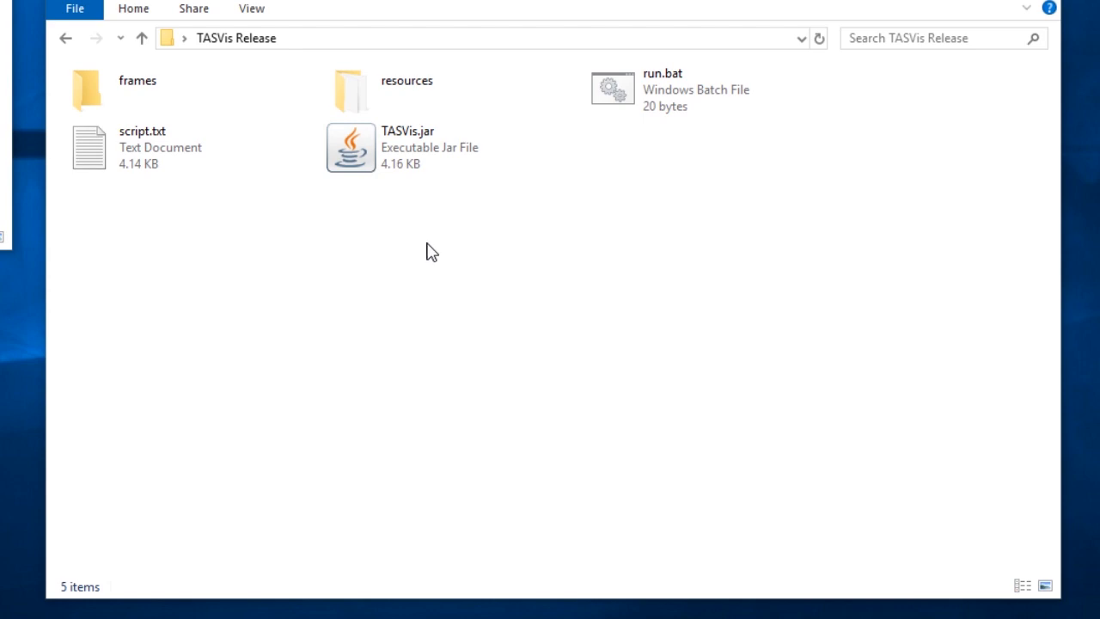
pyautogui.moveTo(616, 229)
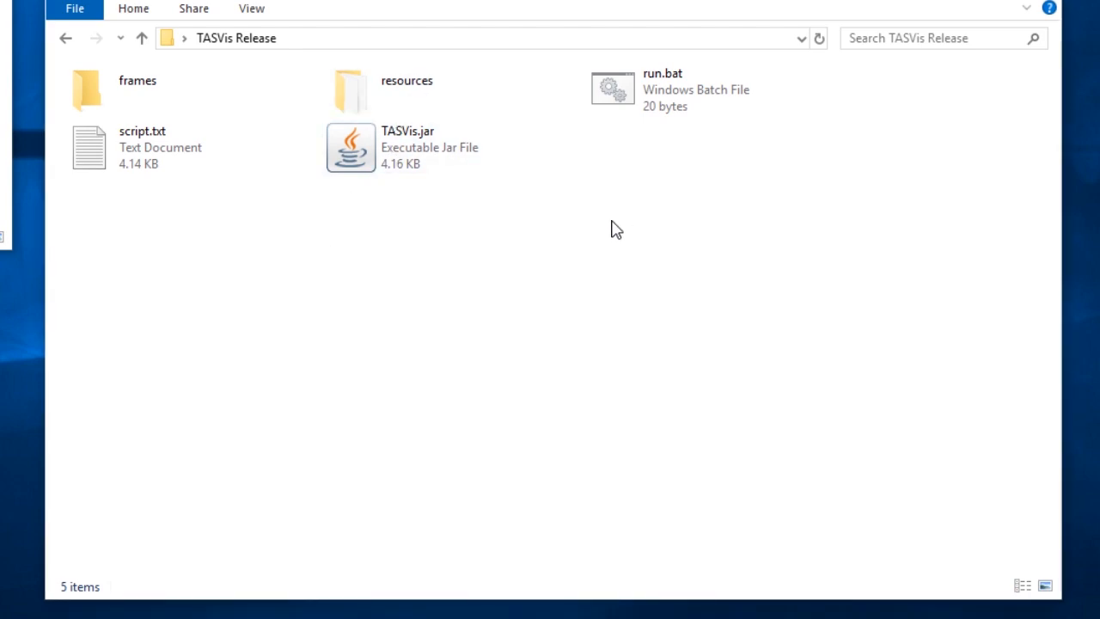
# - Run run.bat in the TASVis Release folder to generate the controller-input frames
pyautogui.click(429, 147)
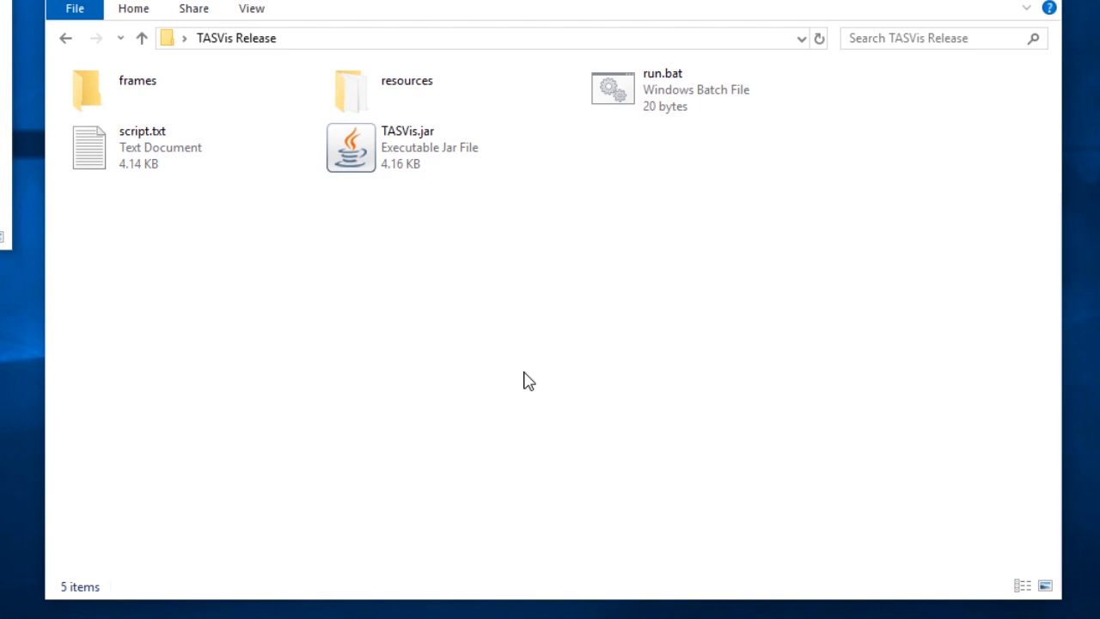
pyautogui.moveTo(361, 323)
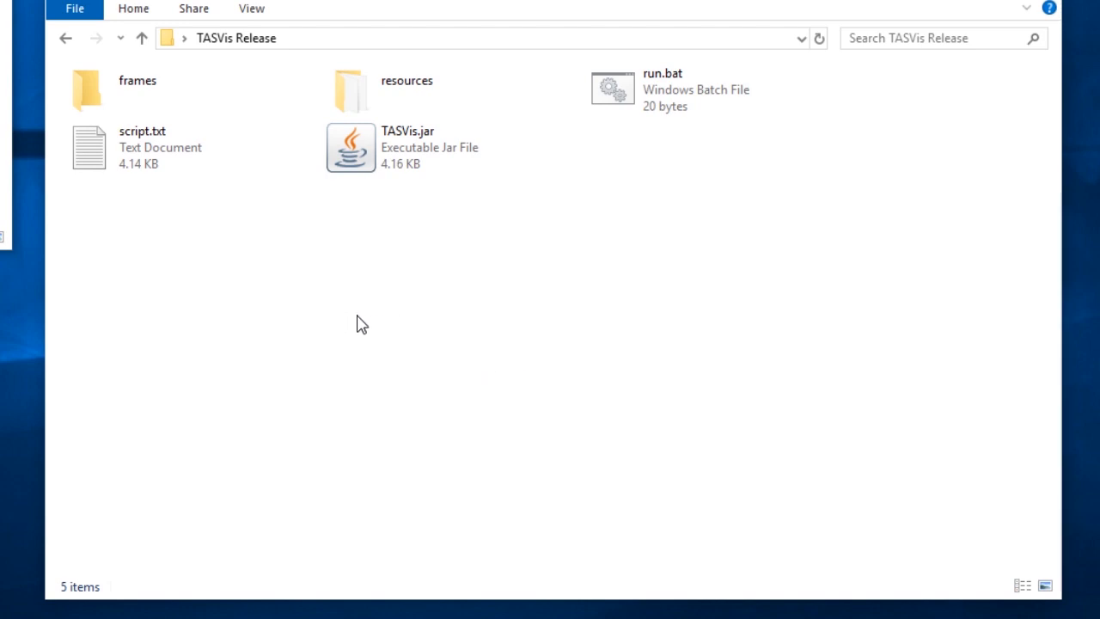
pyautogui.click(142, 146)
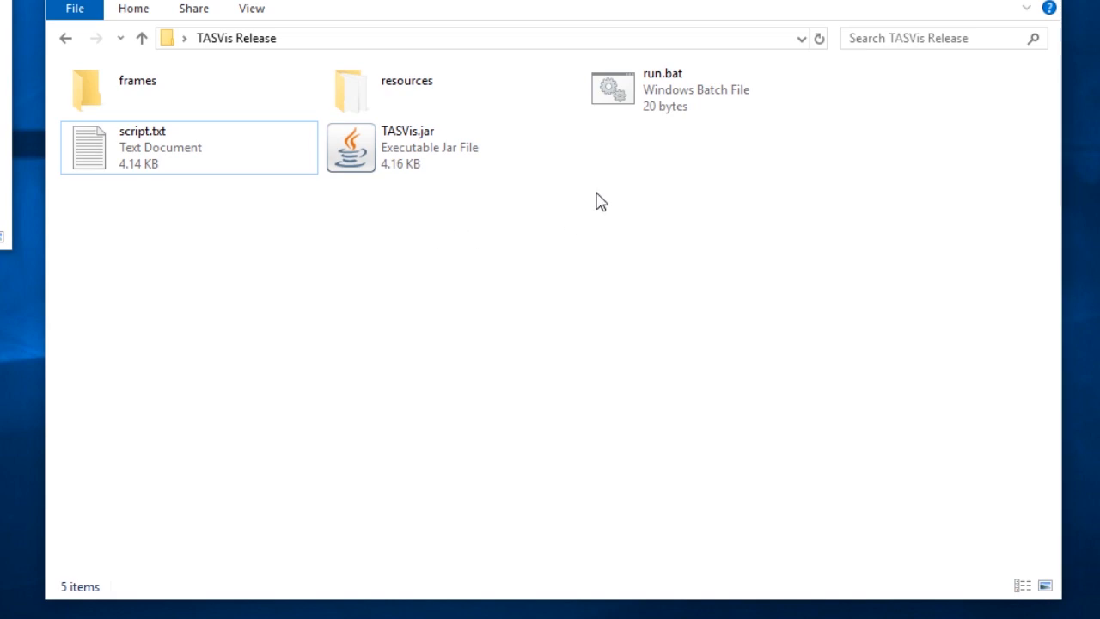
pyautogui.click(670, 89)
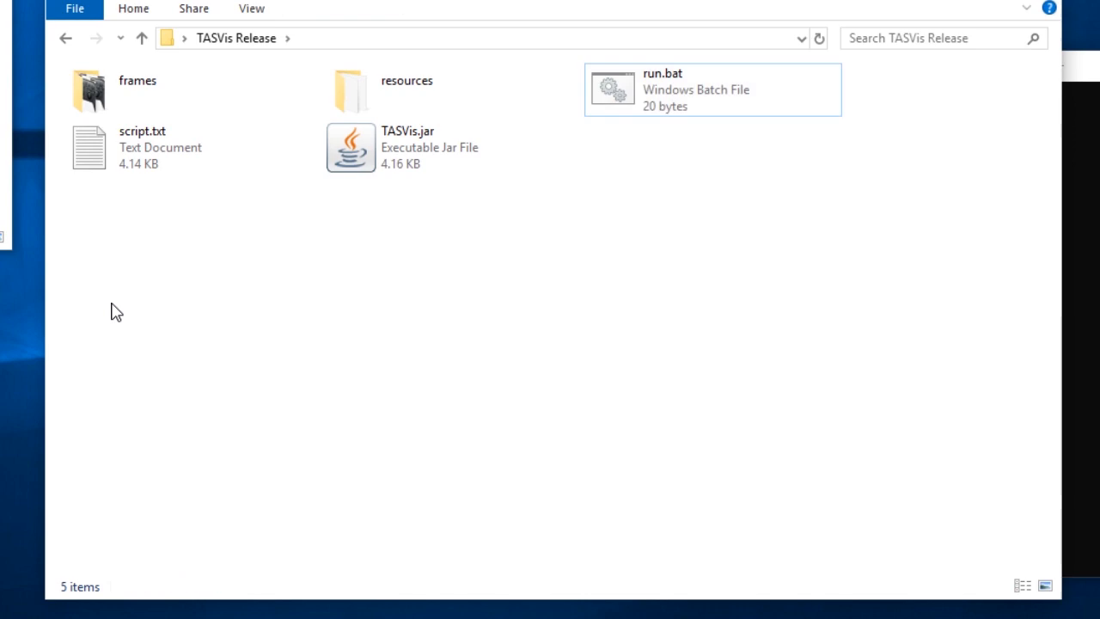
pyautogui.click(137, 90)
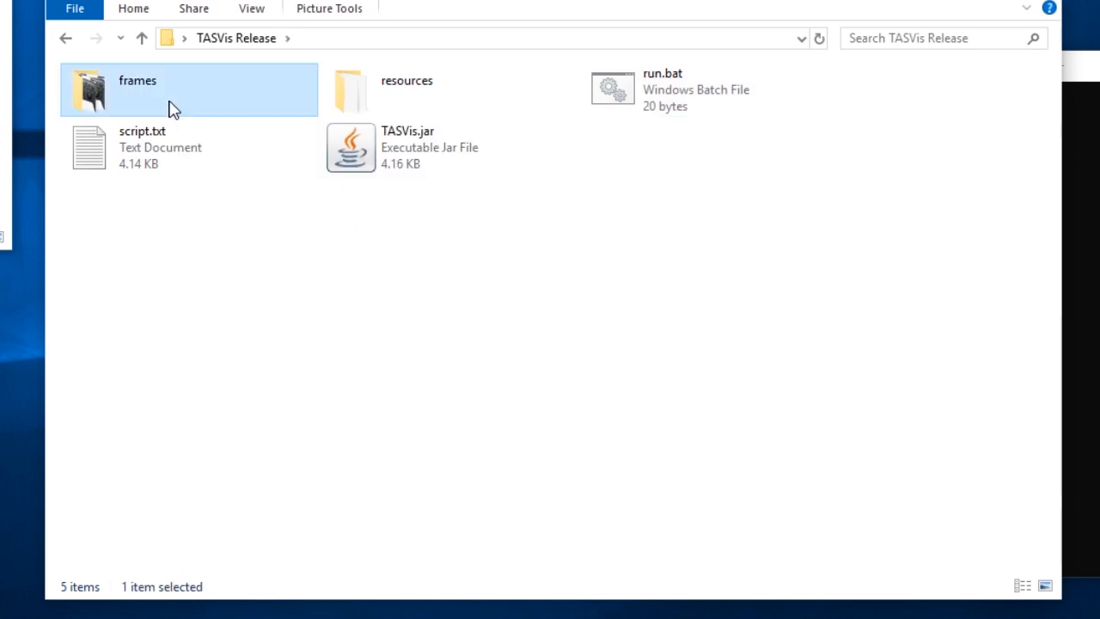
pyautogui.doubleClick(138, 80)
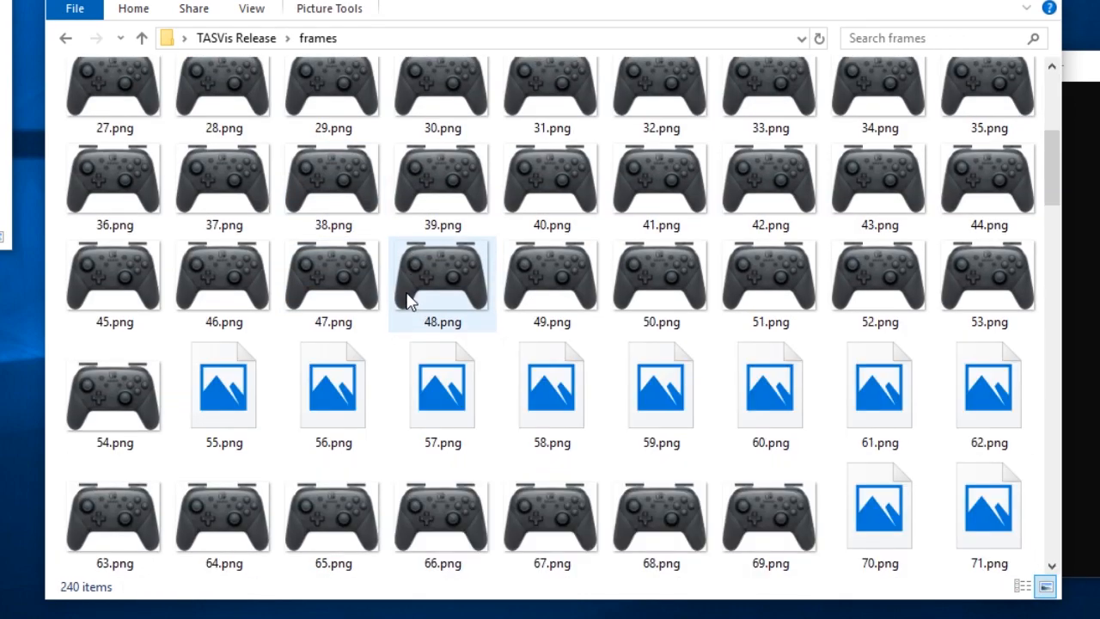
pyautogui.scroll(-3)
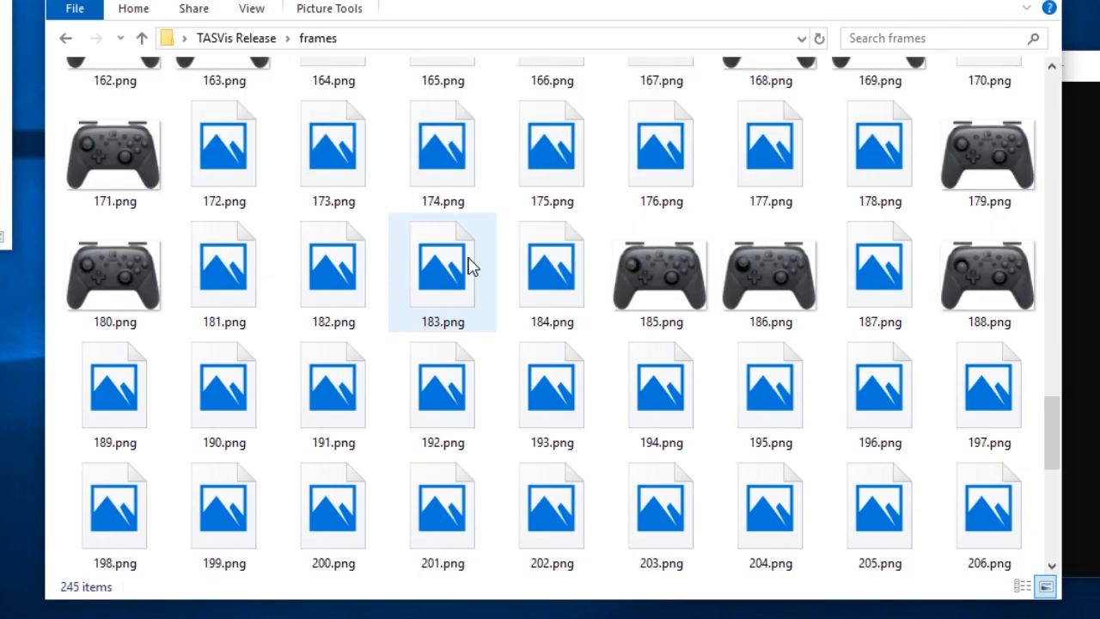
pyautogui.scroll(-3)
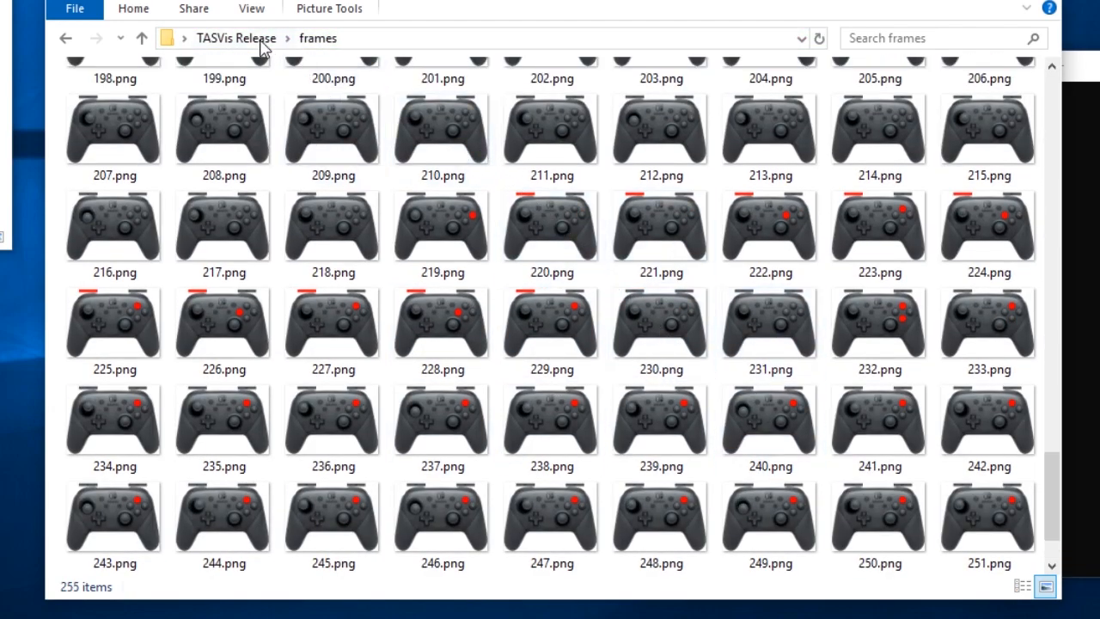
pyautogui.click(141, 38)
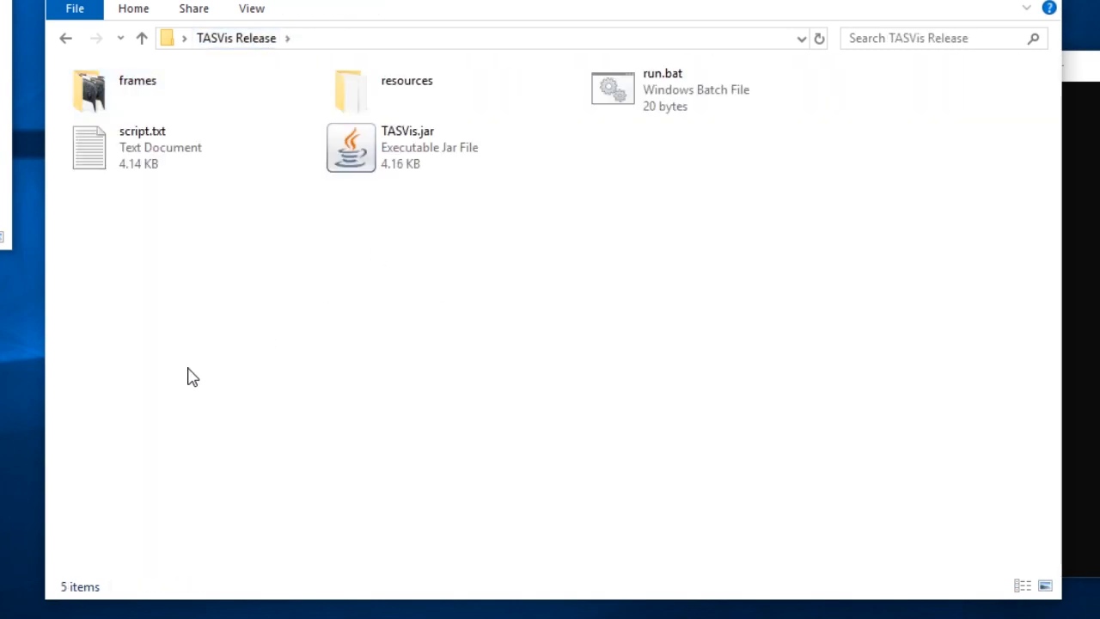
pyautogui.doubleClick(612, 89)
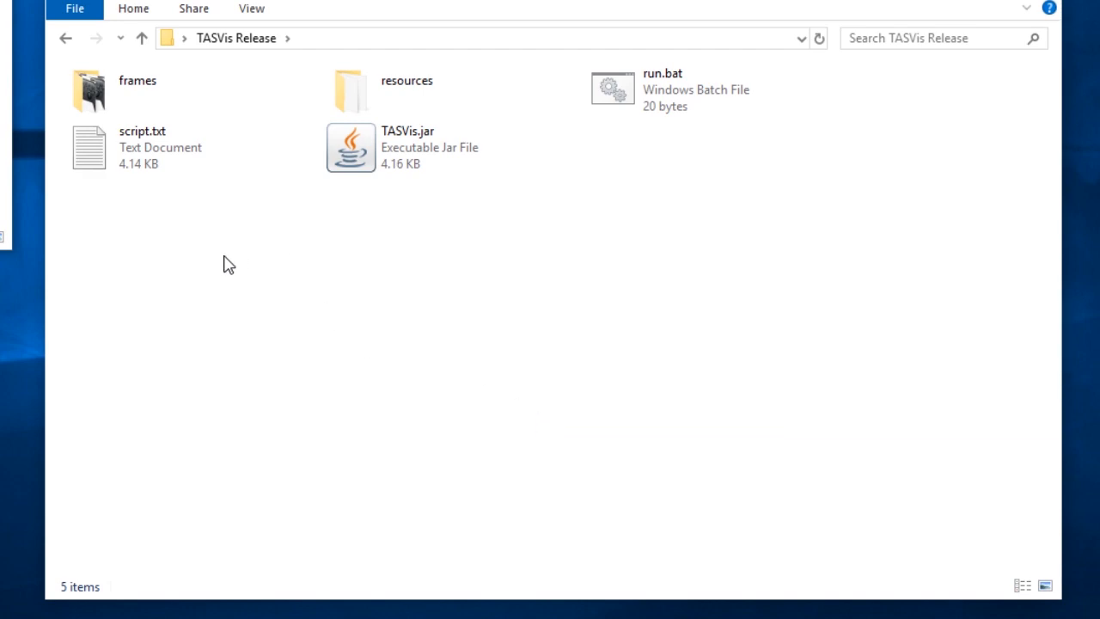
# - Browse the frames folder to confirm its 580 numbered PNG images
pyautogui.doubleClick(86, 92)
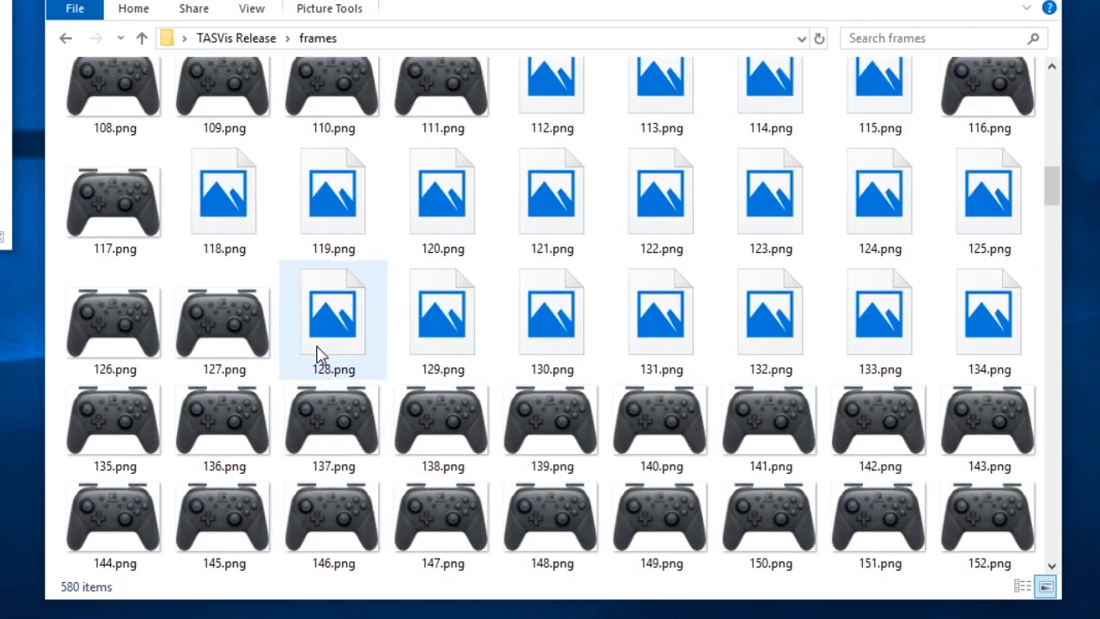
pyautogui.scroll(-3)
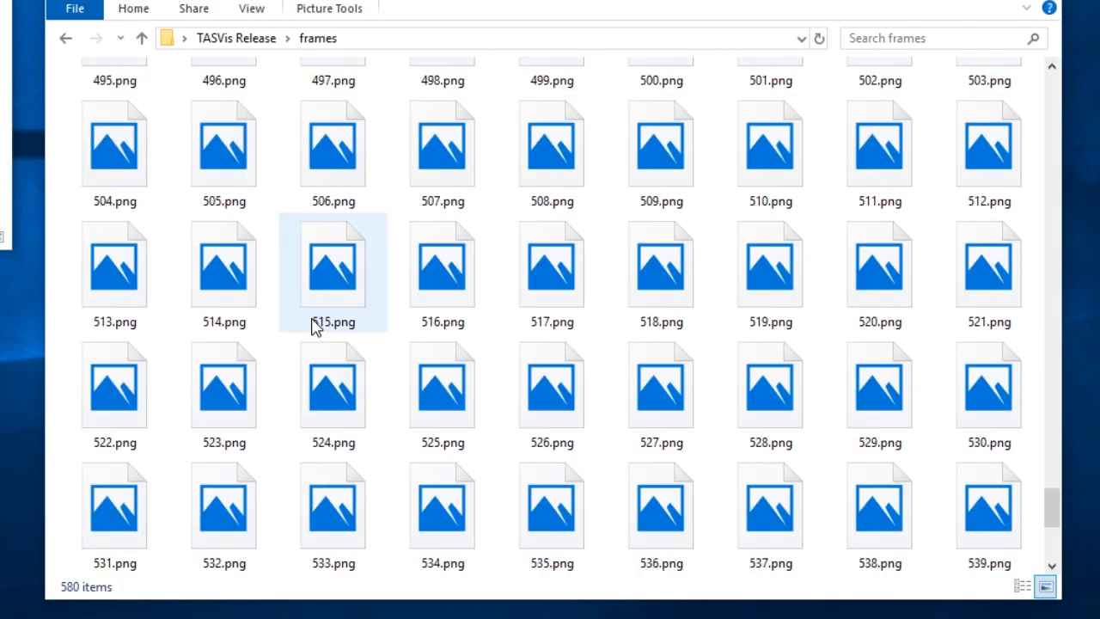
pyautogui.scroll(-3)
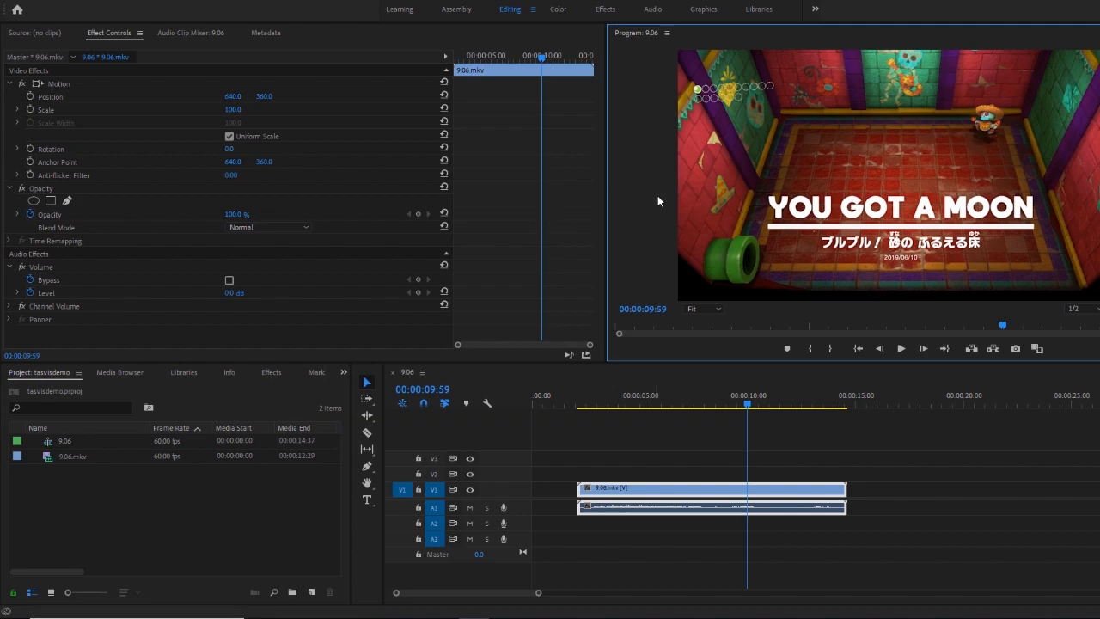
pyautogui.moveTo(640, 258)
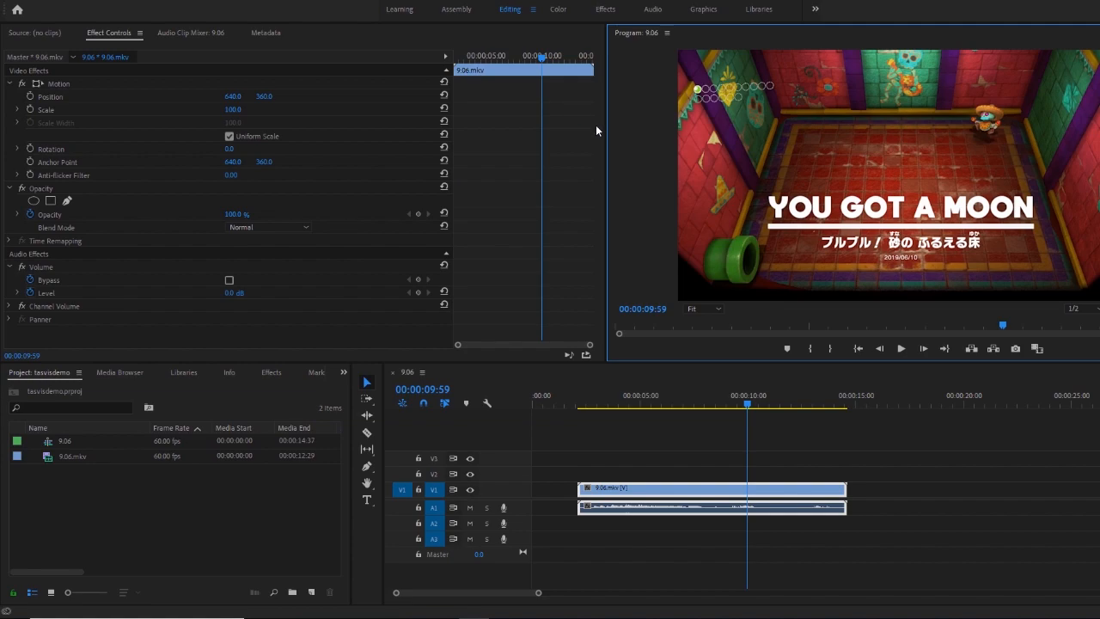
pyautogui.moveTo(722, 501)
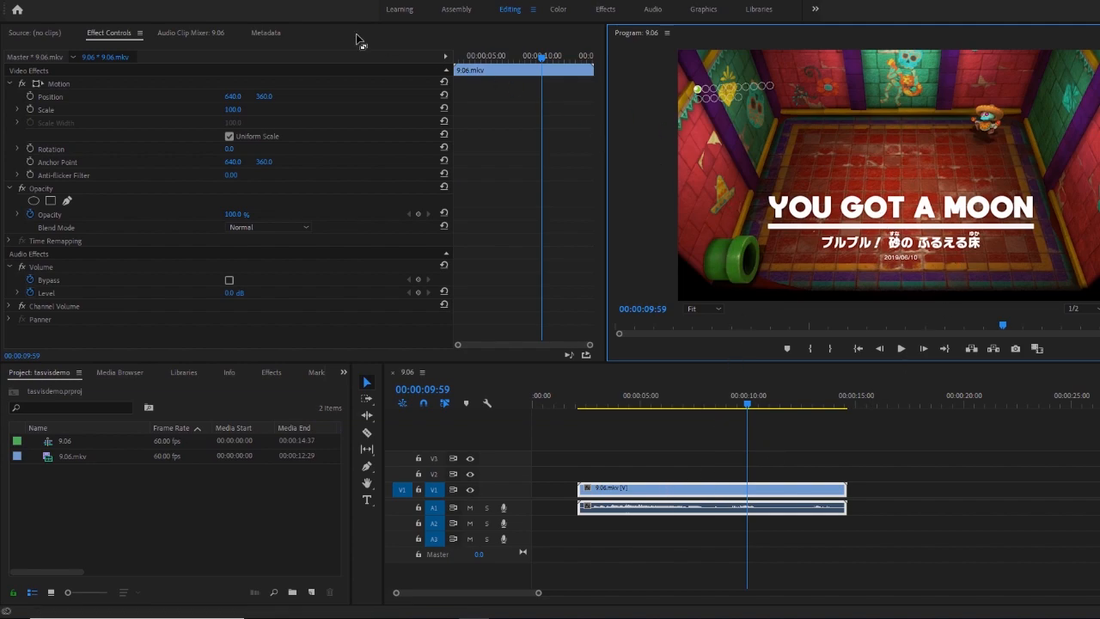
# - Import the 0.png controller image sequence into the Premiere project
pyautogui.click(22, 5)
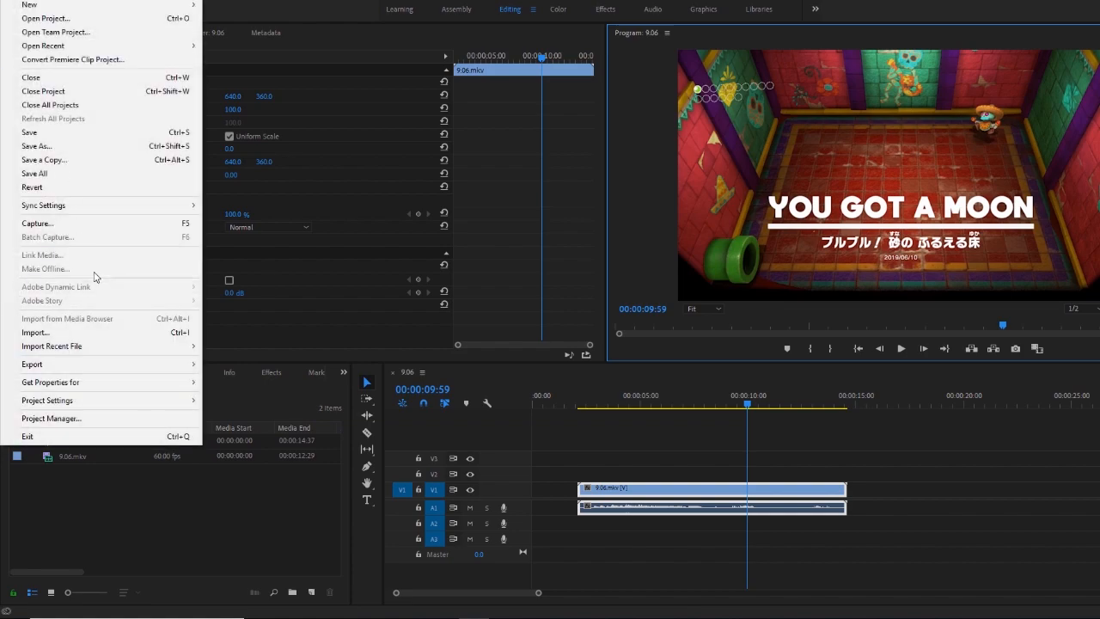
pyautogui.click(35, 332)
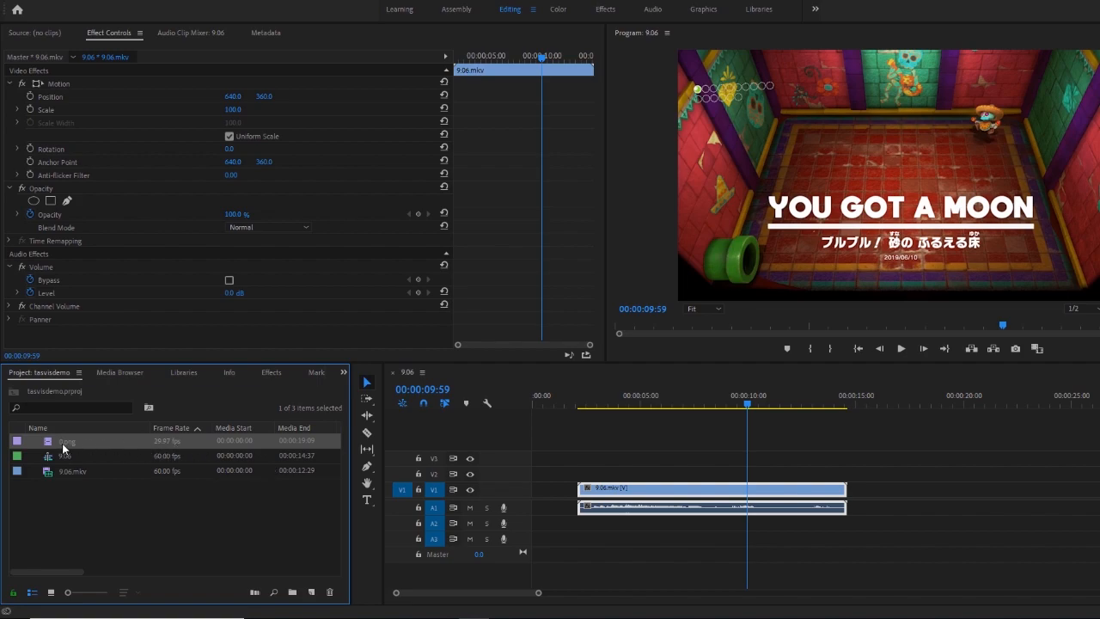
pyautogui.moveTo(175, 474)
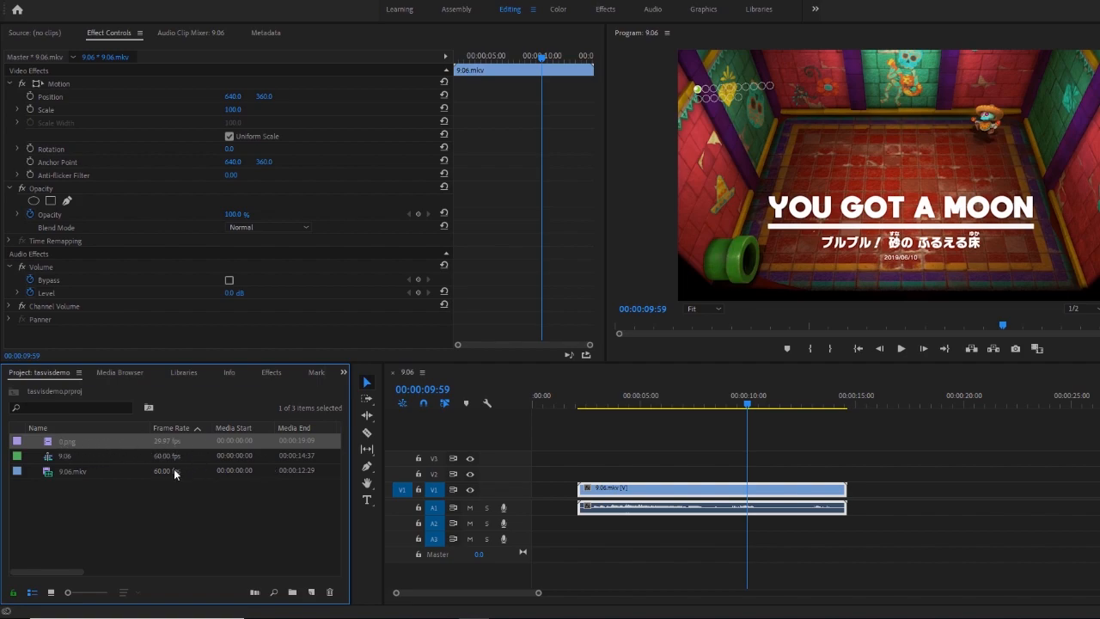
pyautogui.moveTo(760, 312)
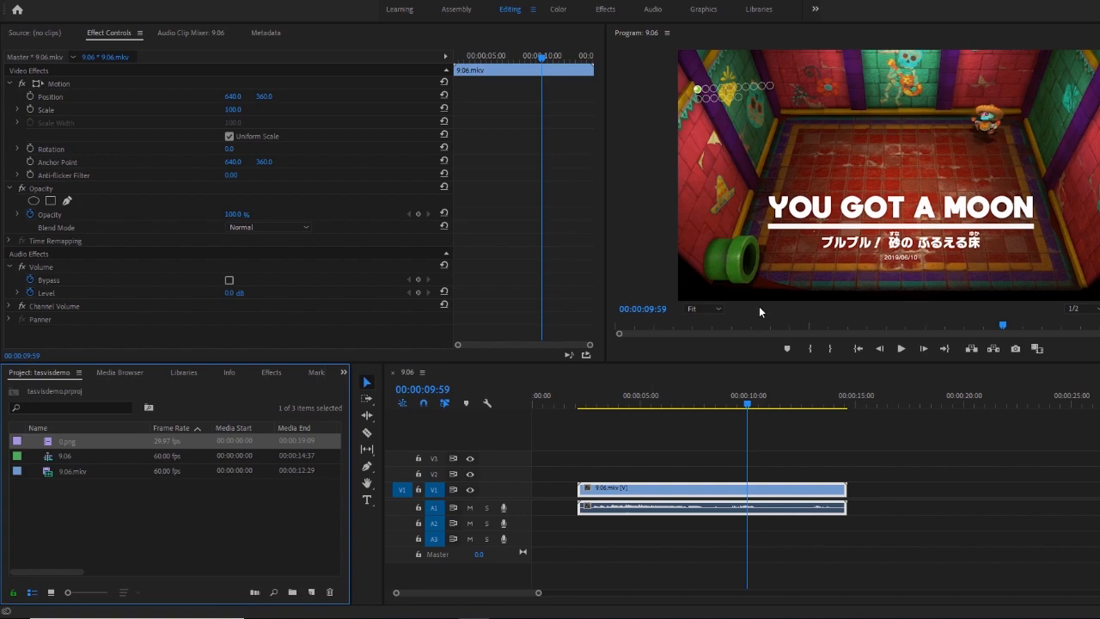
pyautogui.moveTo(70, 445)
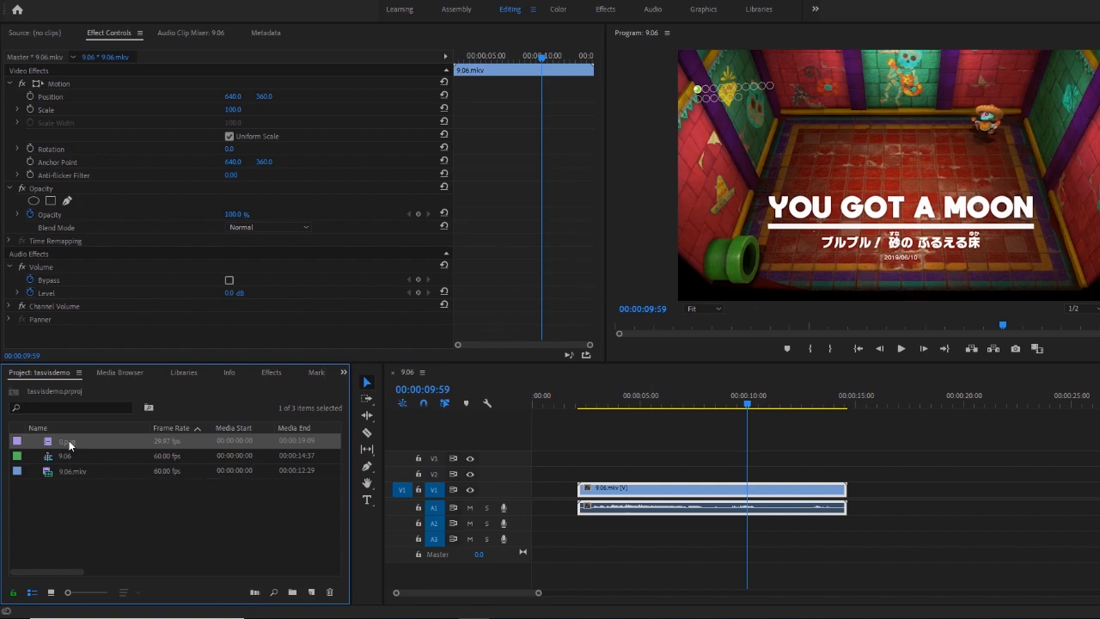
# - Interpret the 0.png sequence footage at 60 fps
pyautogui.rightClick(67, 441)
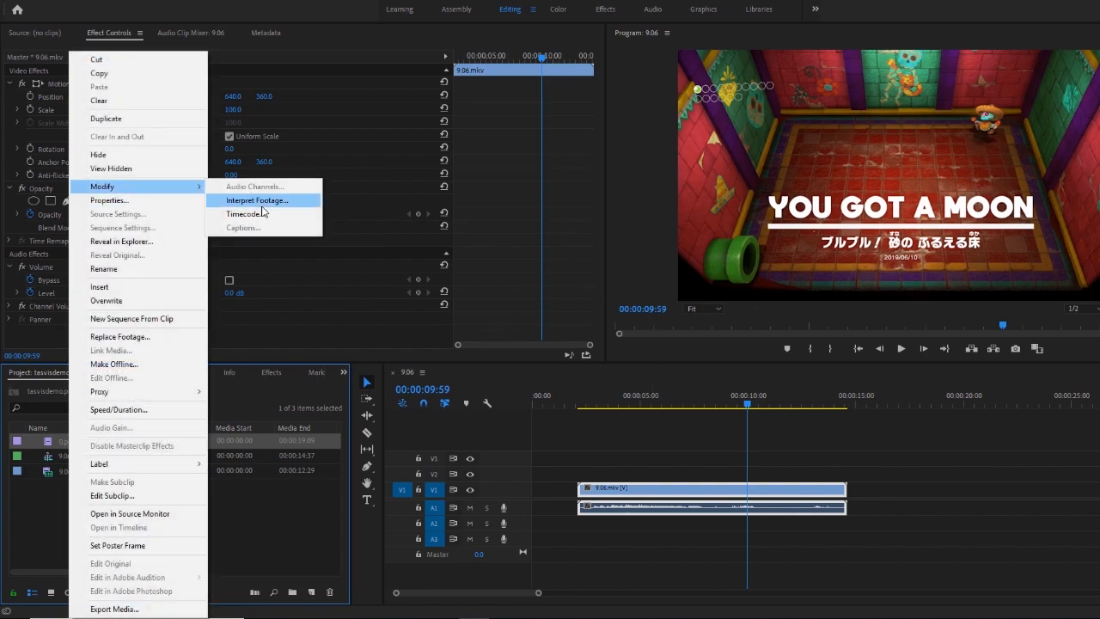
pyautogui.click(257, 200)
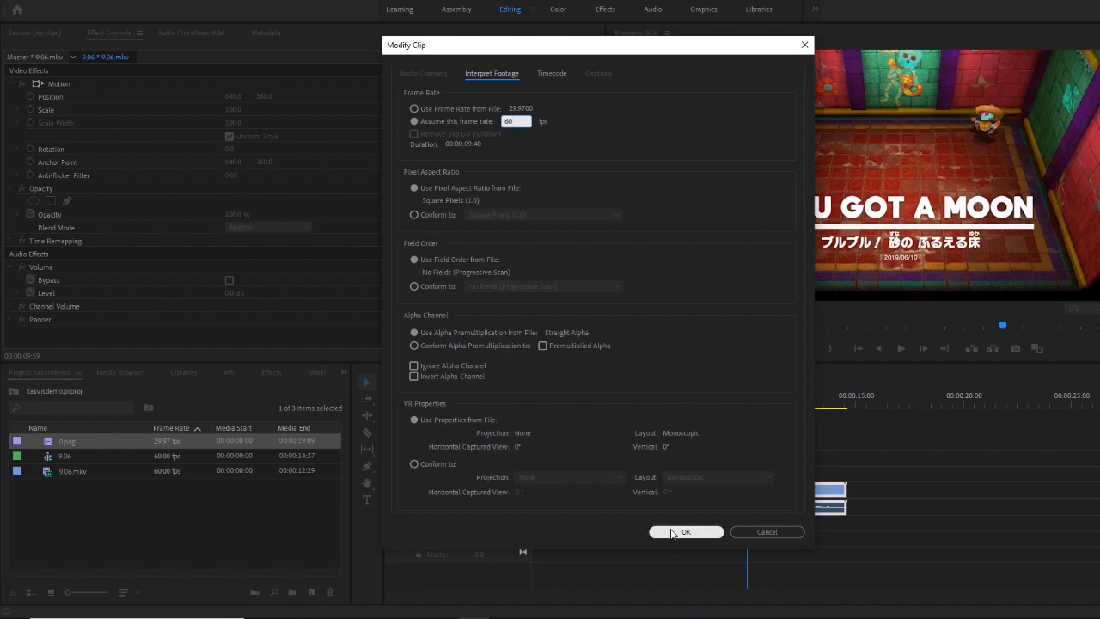
pyautogui.click(686, 531)
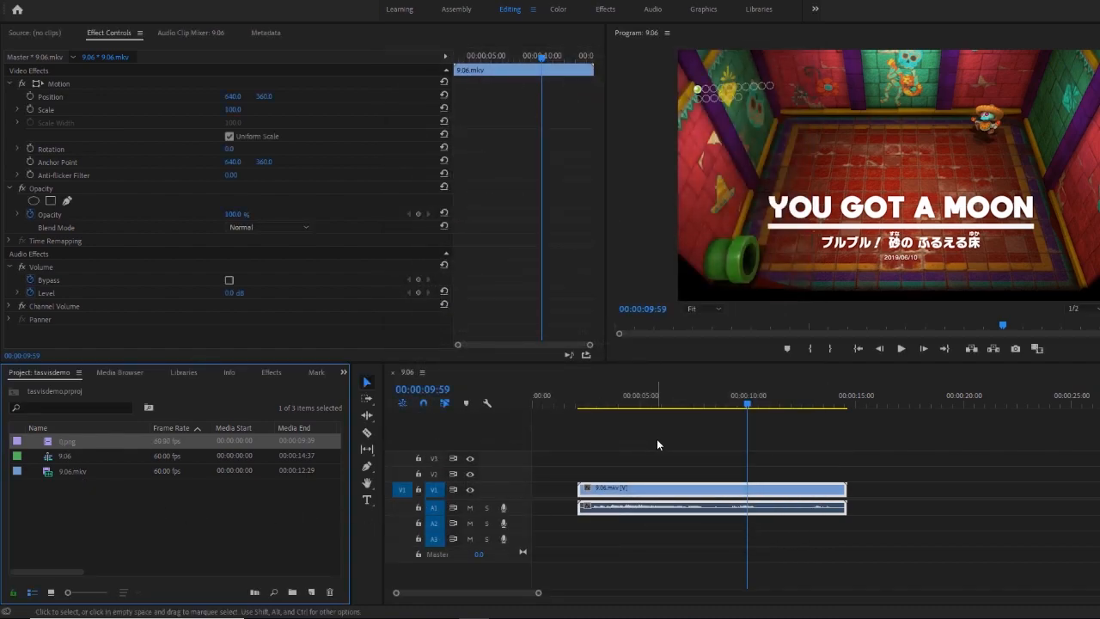
# - Place 0.png on track V2 at the timeline start and jump to six seconds
pyautogui.moveTo(67, 441); pyautogui.dragTo(675, 445)
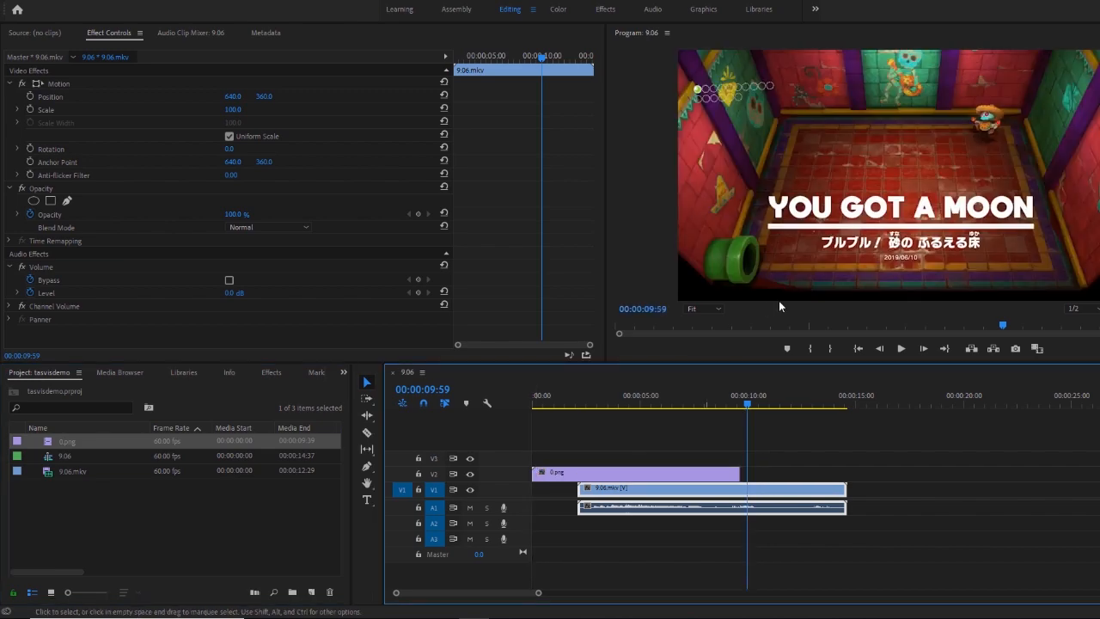
pyautogui.click(665, 404)
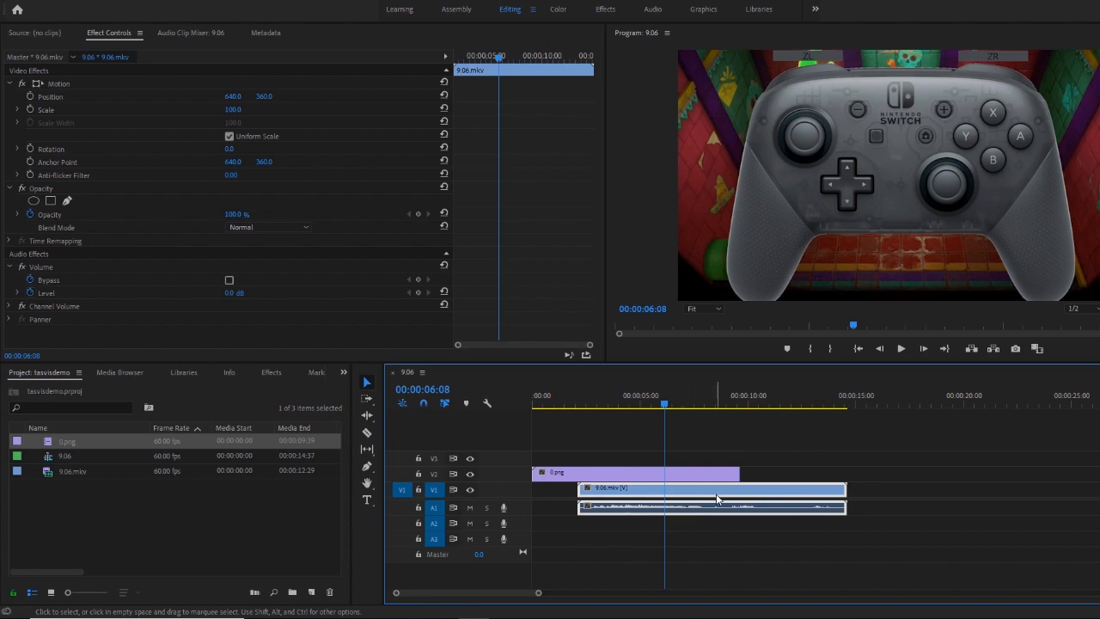
pyautogui.moveTo(768, 514)
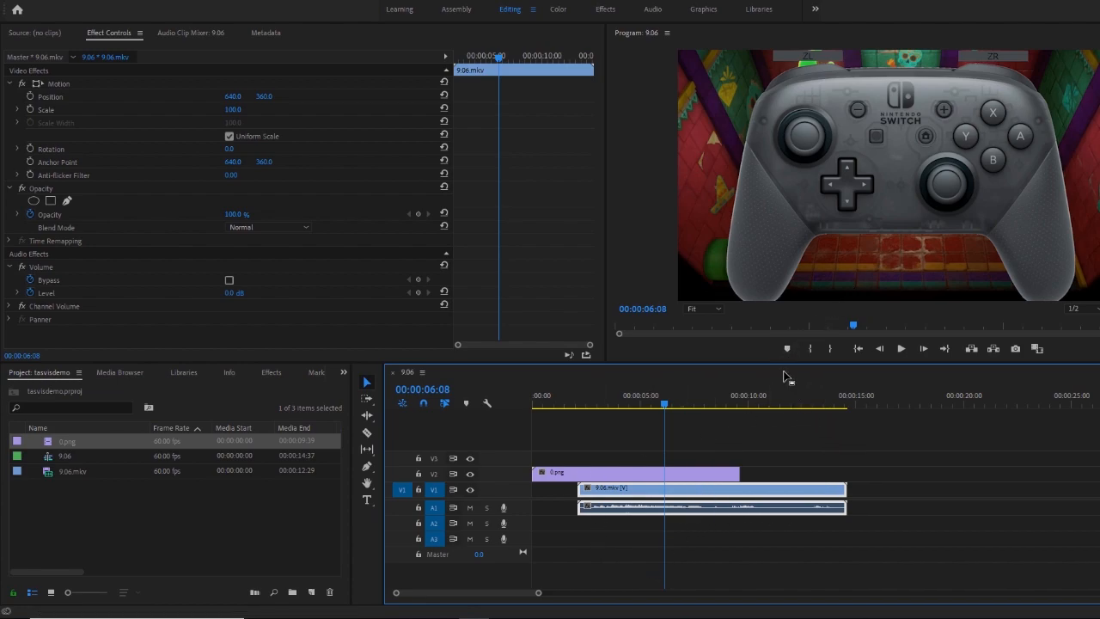
pyautogui.moveTo(1012, 176)
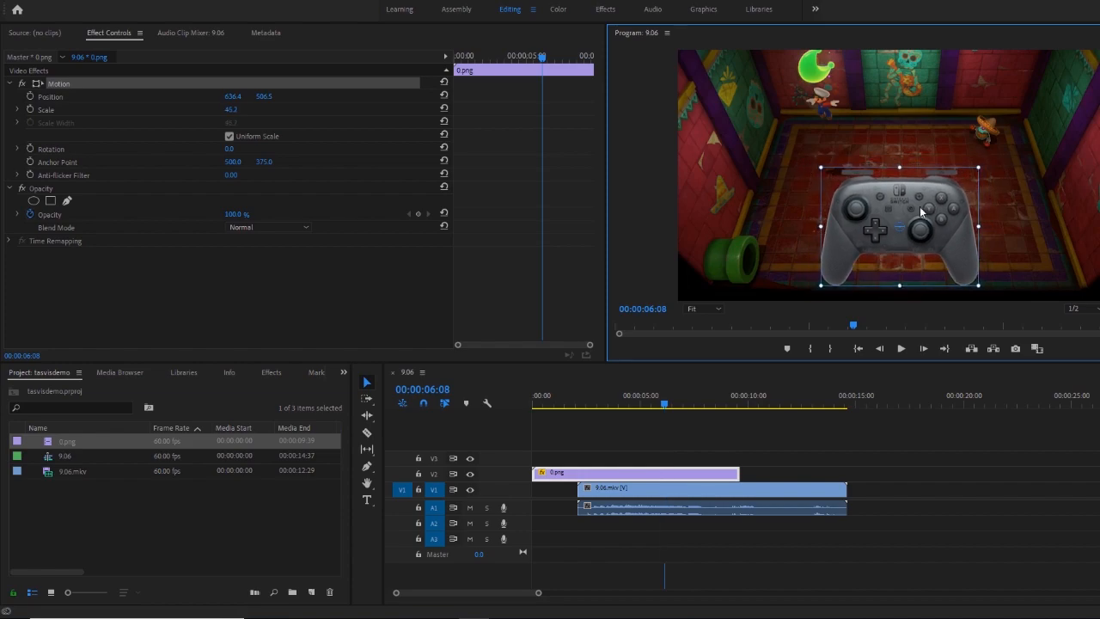
# - Move the overlay to position 1054.7, 635.1 and preview playback
pyautogui.moveTo(920, 212); pyautogui.dragTo(1047, 265)
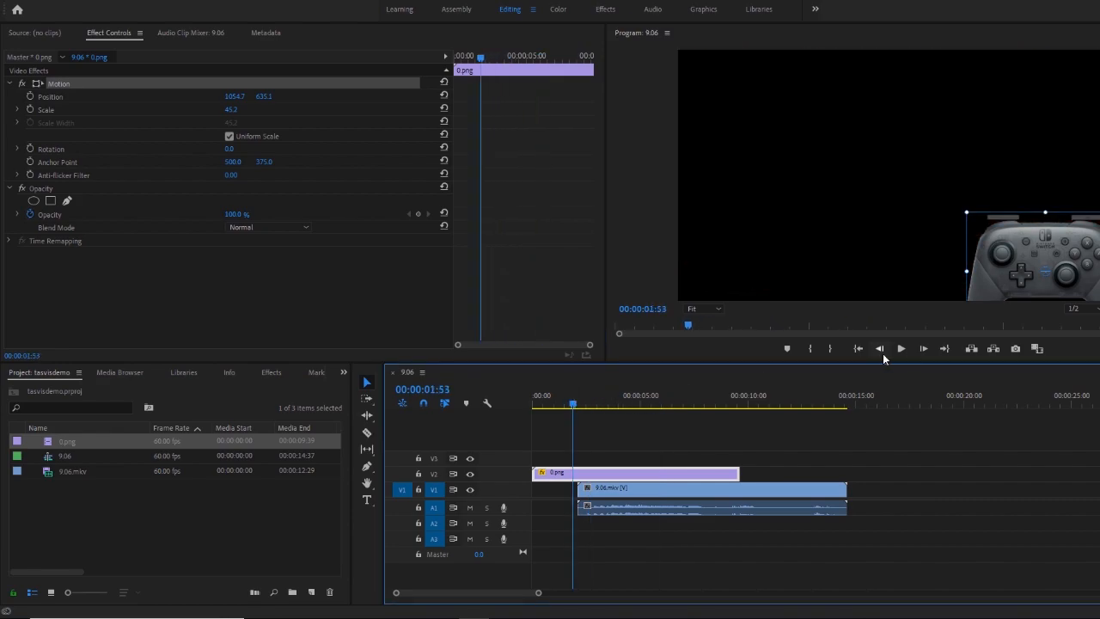
pyautogui.click(900, 348)
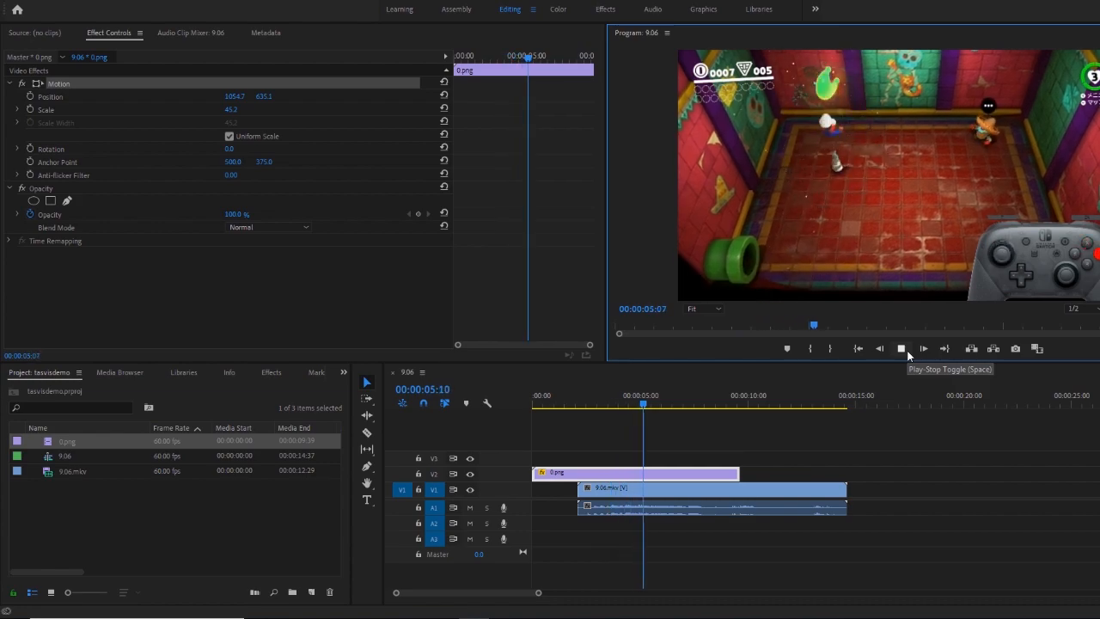
pyautogui.click(900, 348)
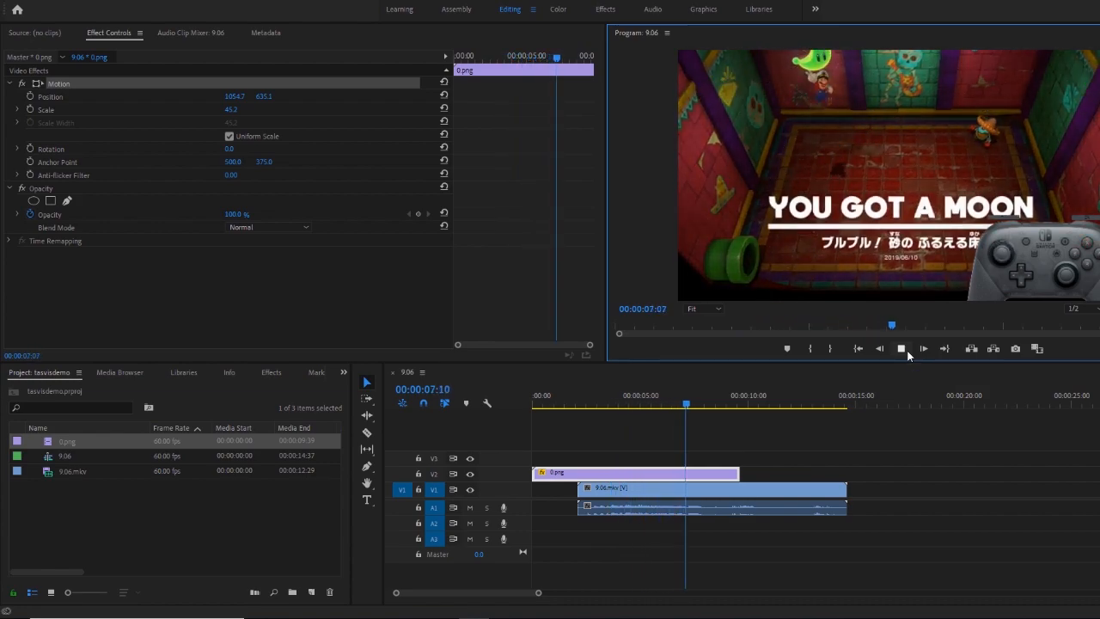